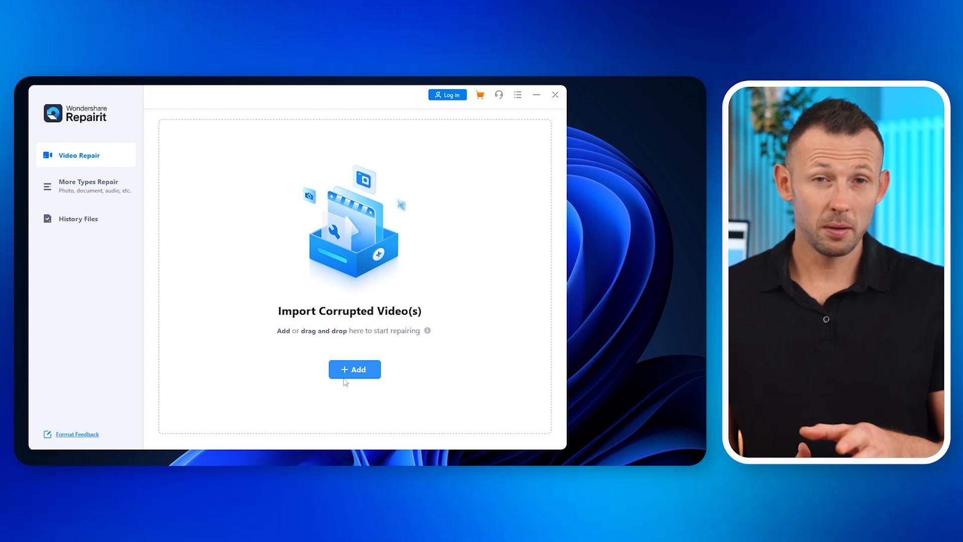
Step: Import 'Kruzer site update 1.mp4' from the Videos folder into the repair list
{"action": "left_click", "coordinate": [355, 369]}
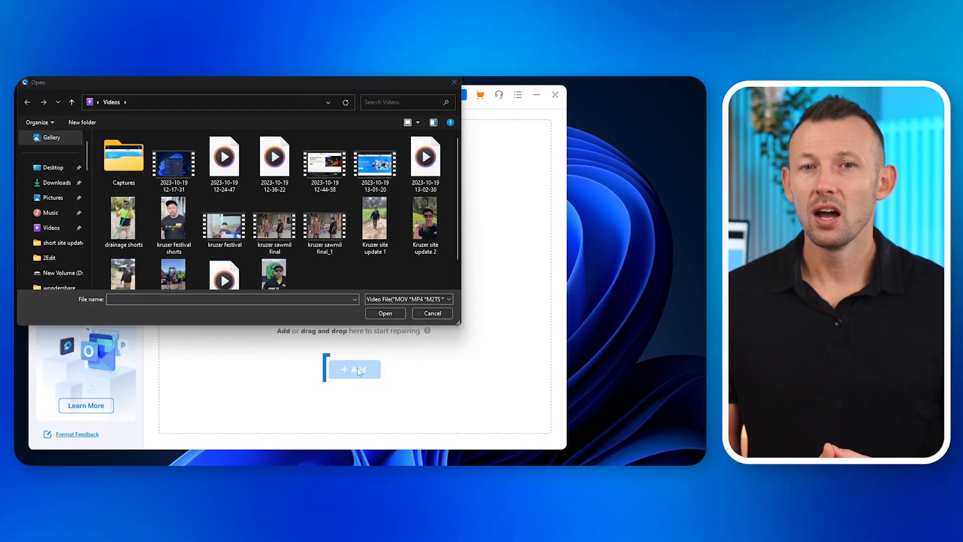
{"action": "left_click", "coordinate": [375, 221]}
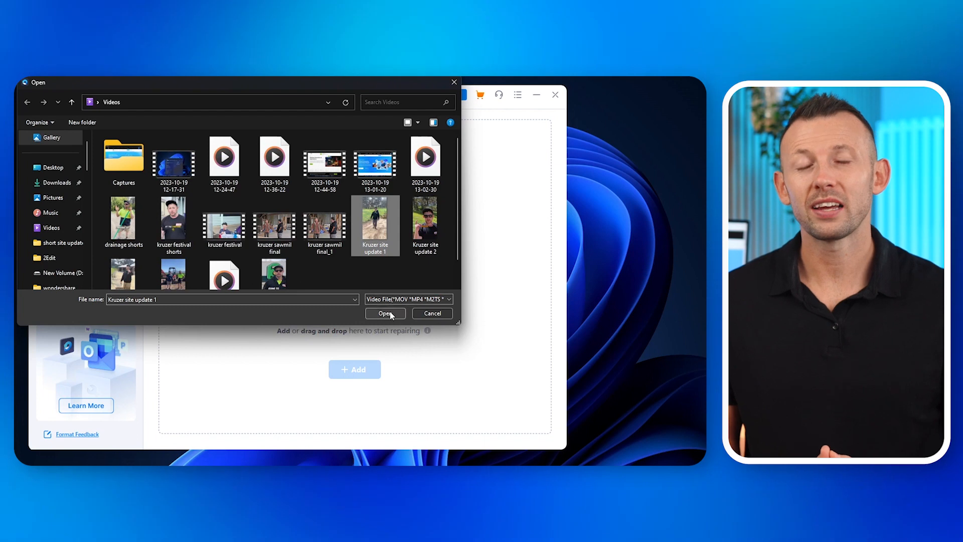
{"action": "left_click", "coordinate": [386, 313]}
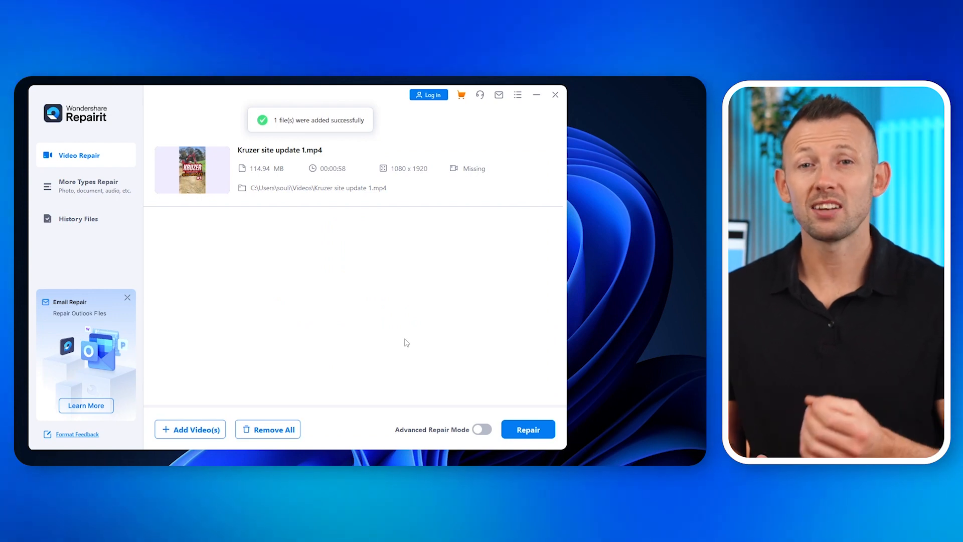
Step: Run the repair on 'Kruzer site update 1.mp4' until it reports success
{"action": "left_click", "coordinate": [527, 429]}
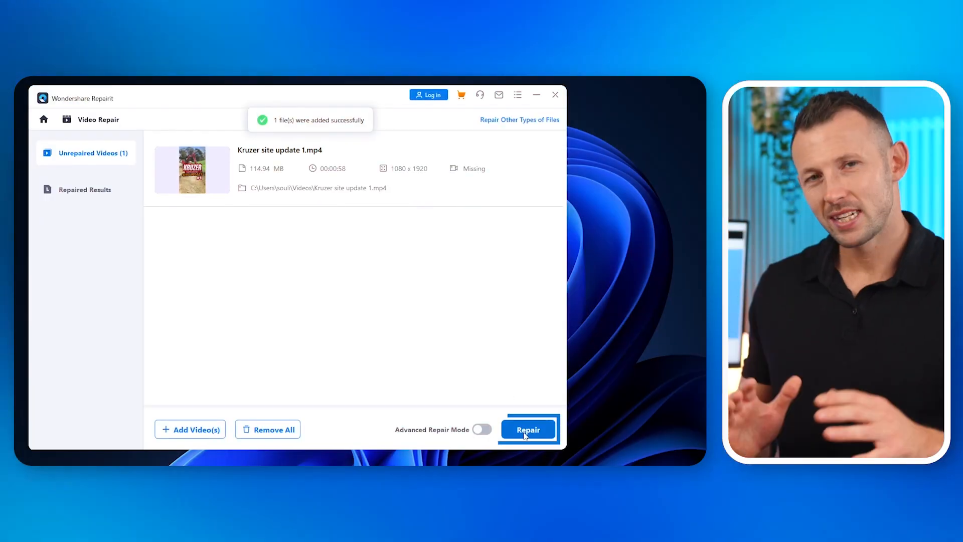
{"action": "left_click", "coordinate": [527, 429]}
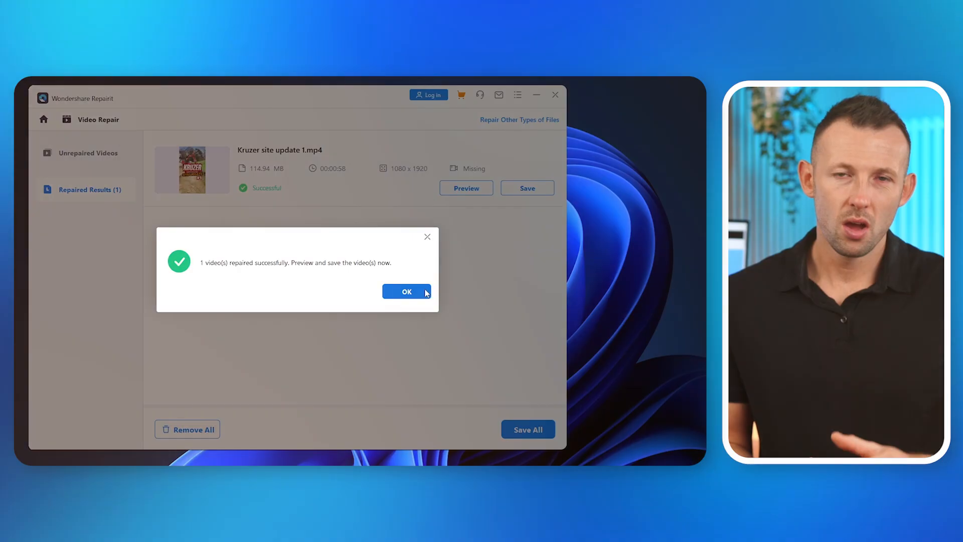
Step: Dismiss the success message and play the repaired 'Kruzer site update 1' video in preview
{"action": "left_click", "coordinate": [406, 291]}
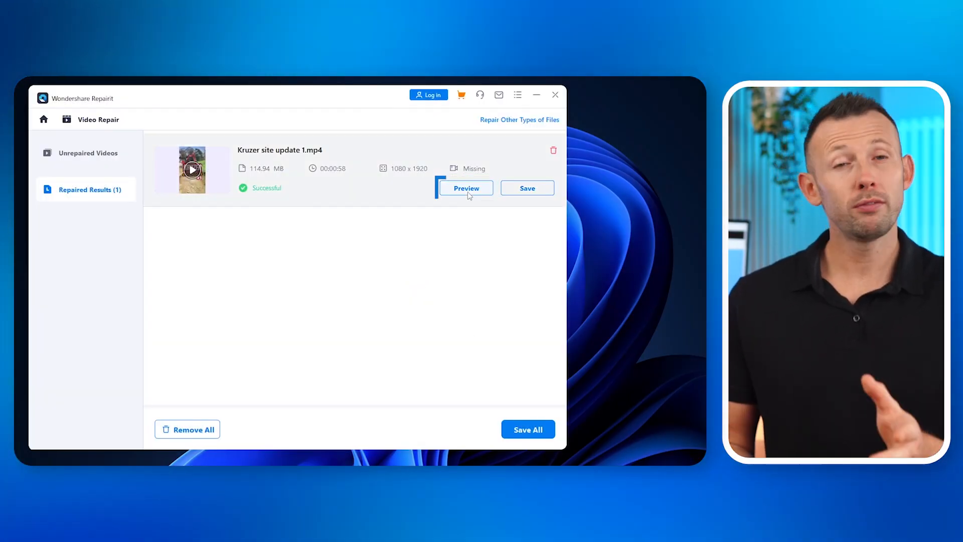
{"action": "left_click", "coordinate": [466, 188]}
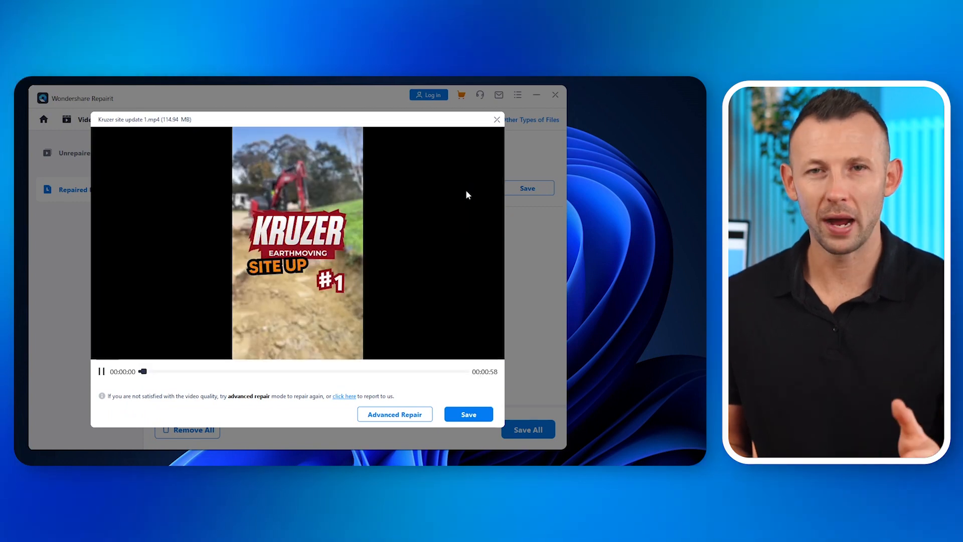
{"action": "left_click", "coordinate": [468, 414]}
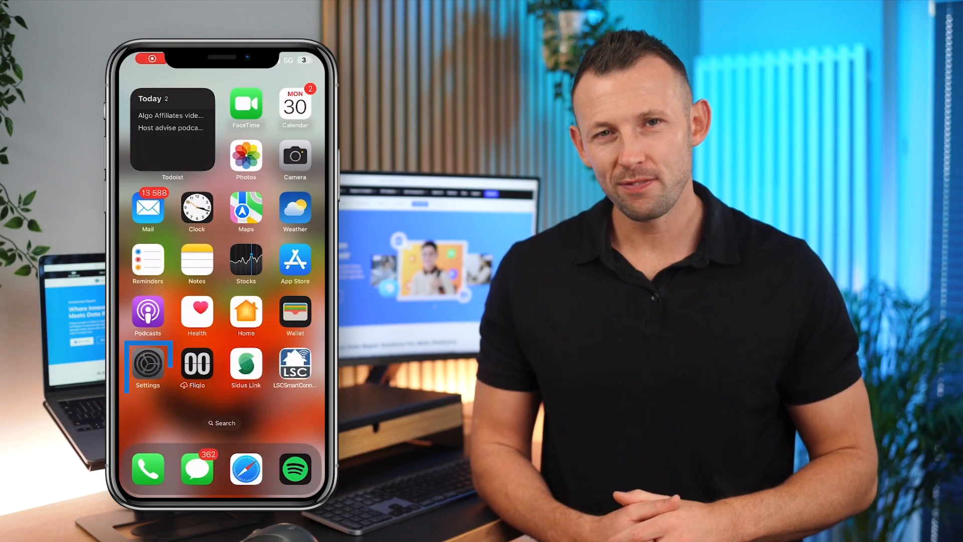
Step: Launch the iPhone Settings app from the home screen to reach Sounds & Haptics
{"action": "left_click", "coordinate": [148, 363]}
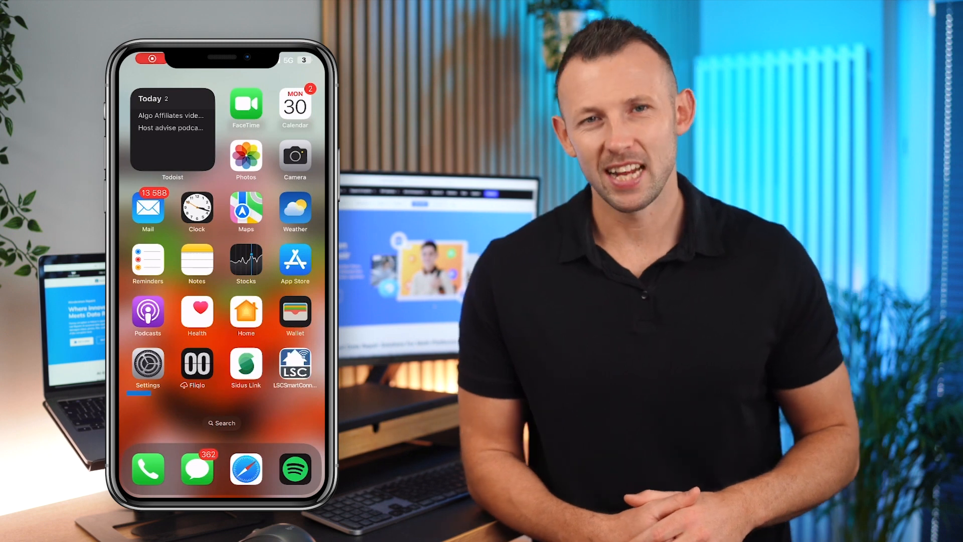
{"action": "left_click", "coordinate": [148, 364]}
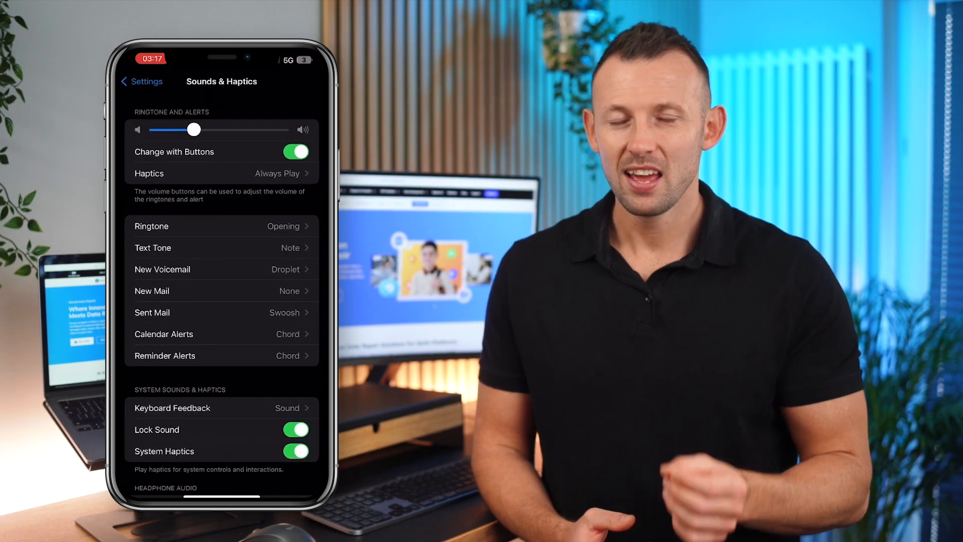
Step: Adjust a slider in Sounds & Haptics before moving on to Focus settings
{"action": "left_click_drag", "start_coordinate": [194, 129], "coordinate": [235, 130]}
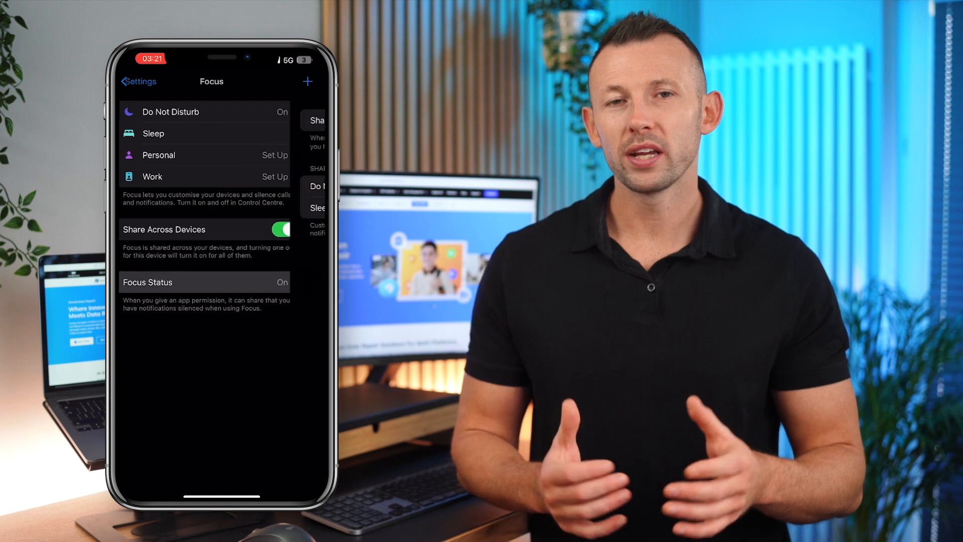
Step: Turn on the Sleep toggle under Focus Status Share From
{"action": "left_click", "coordinate": [205, 282]}
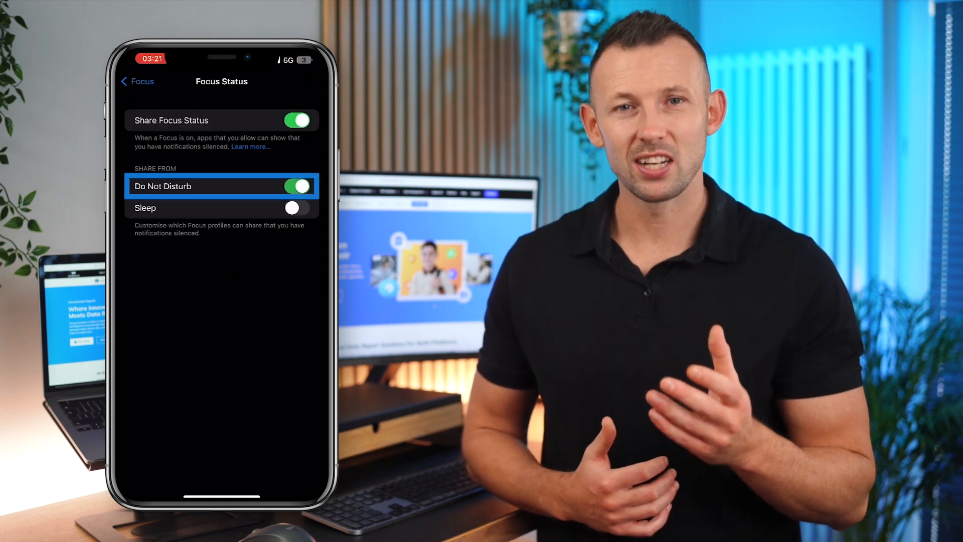
{"action": "left_click", "coordinate": [298, 208]}
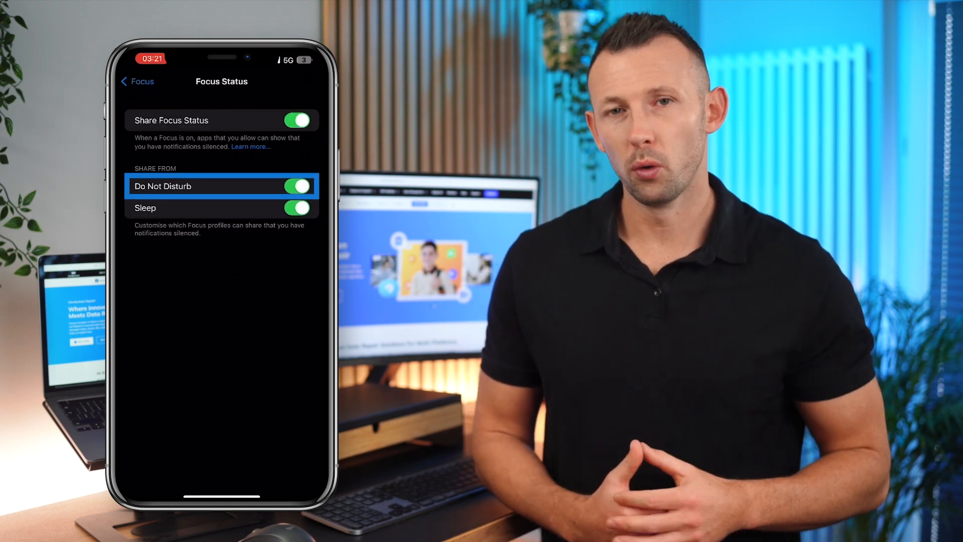